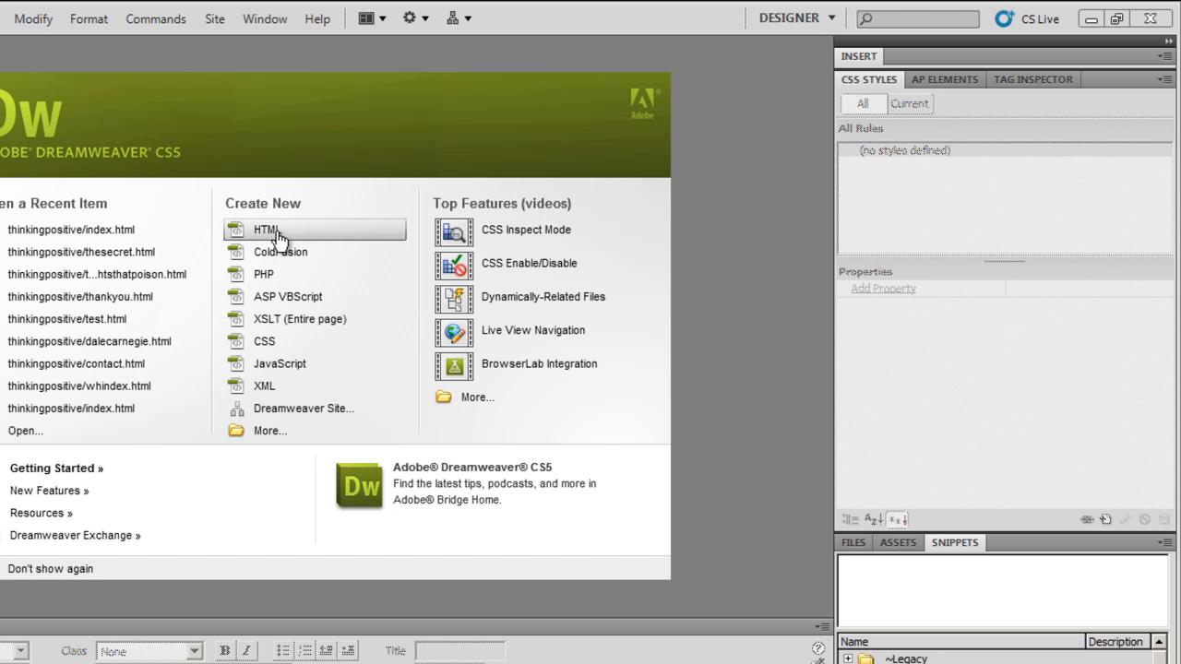
Step: Create a new blank HTML document and show the Insert panel's Common objects
left_click(267, 229)
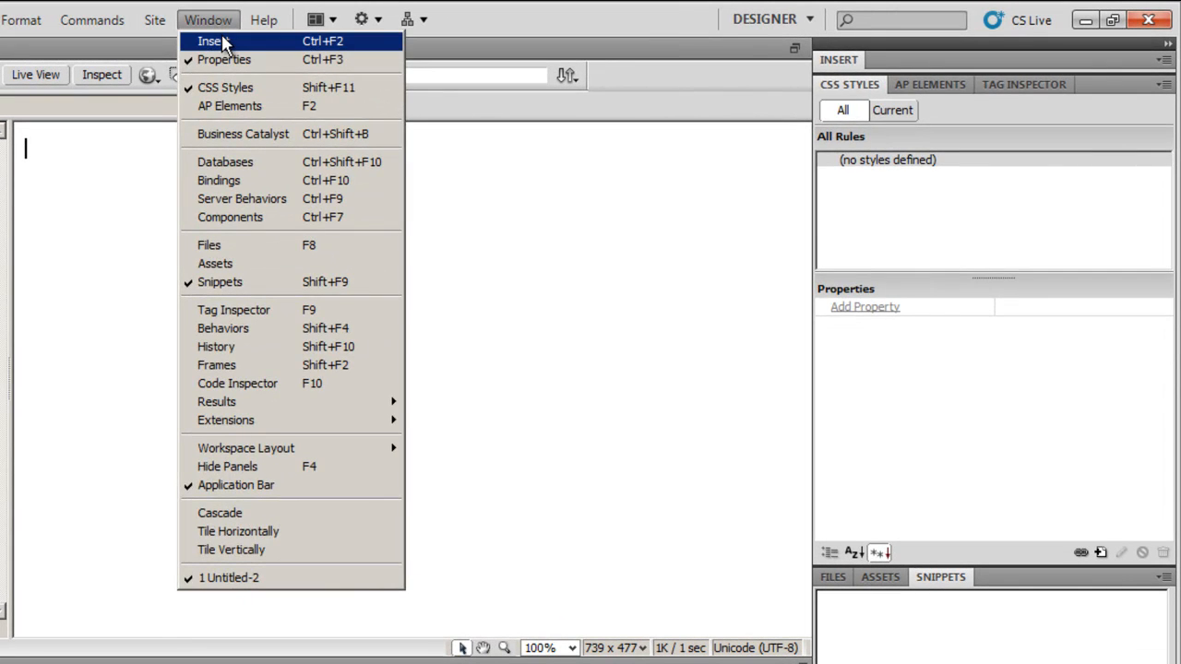
left_click(211, 40)
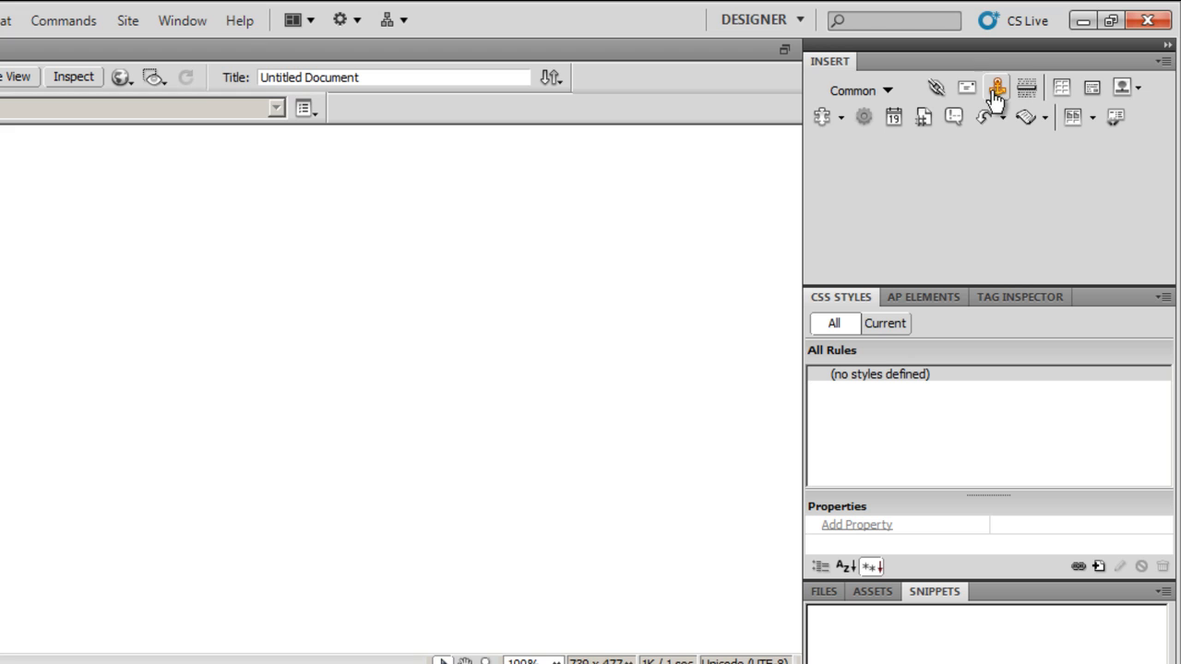
mouse_move(1121, 88)
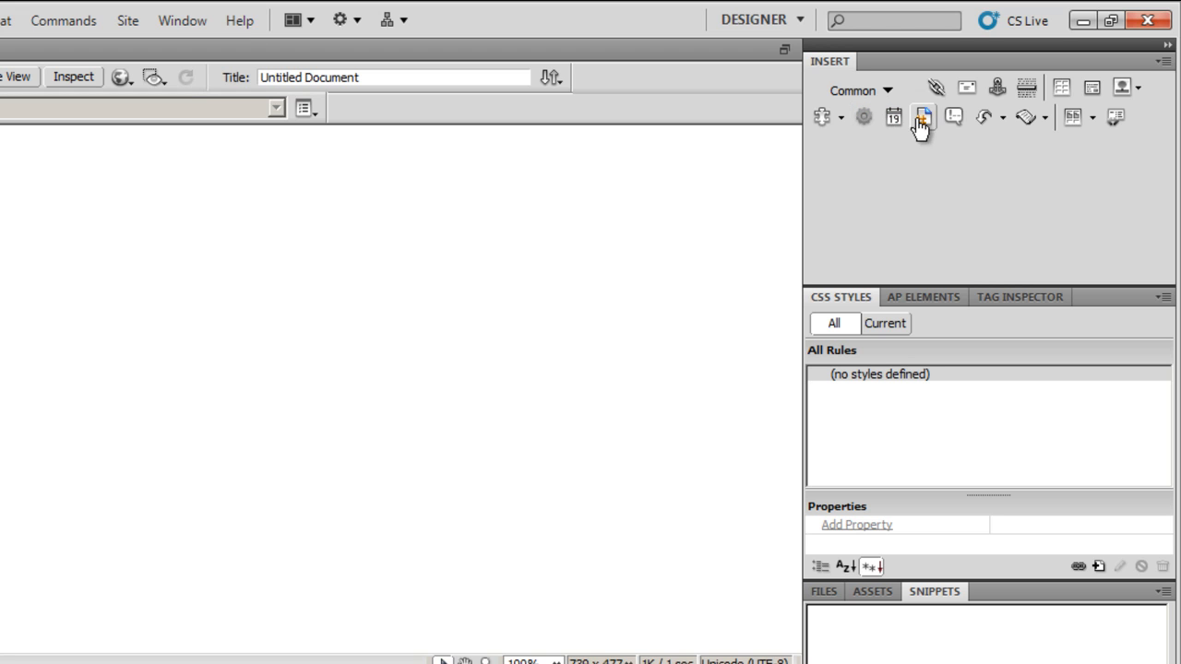
mouse_move(985, 118)
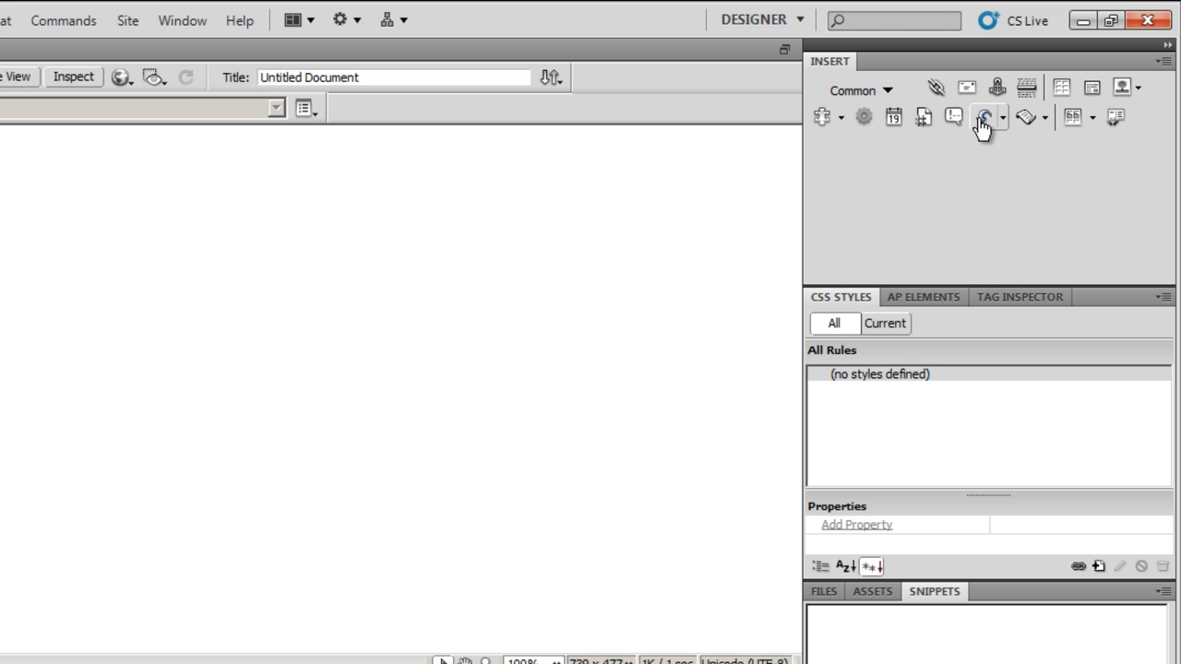
mouse_move(1001, 129)
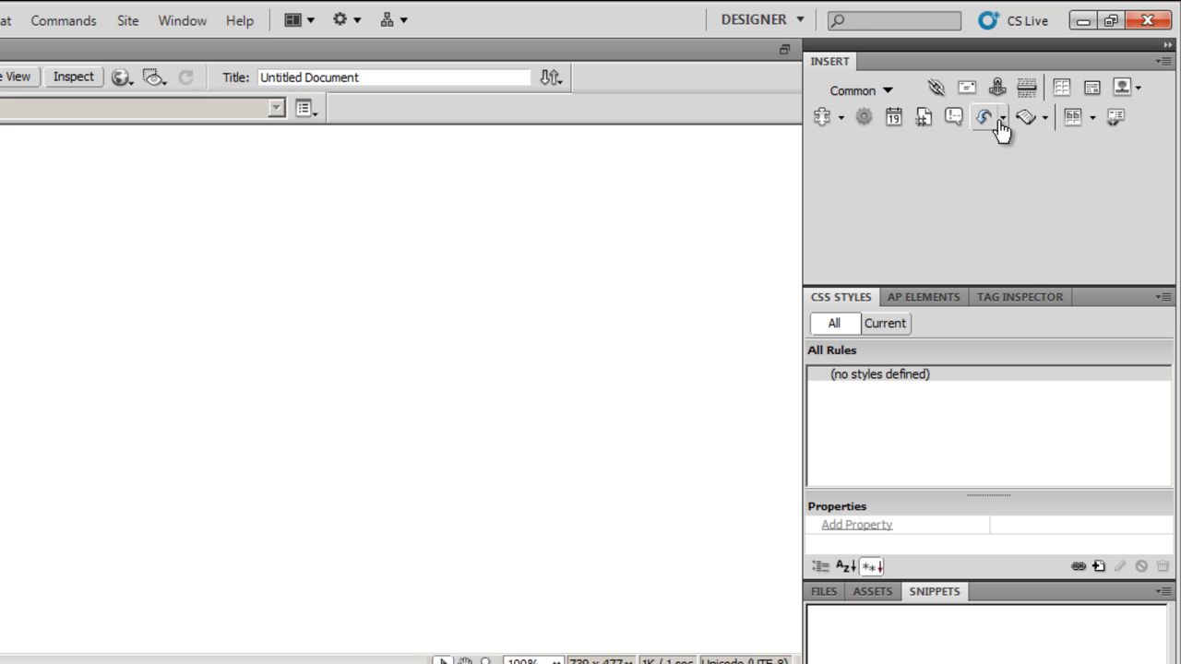
left_click(983, 116)
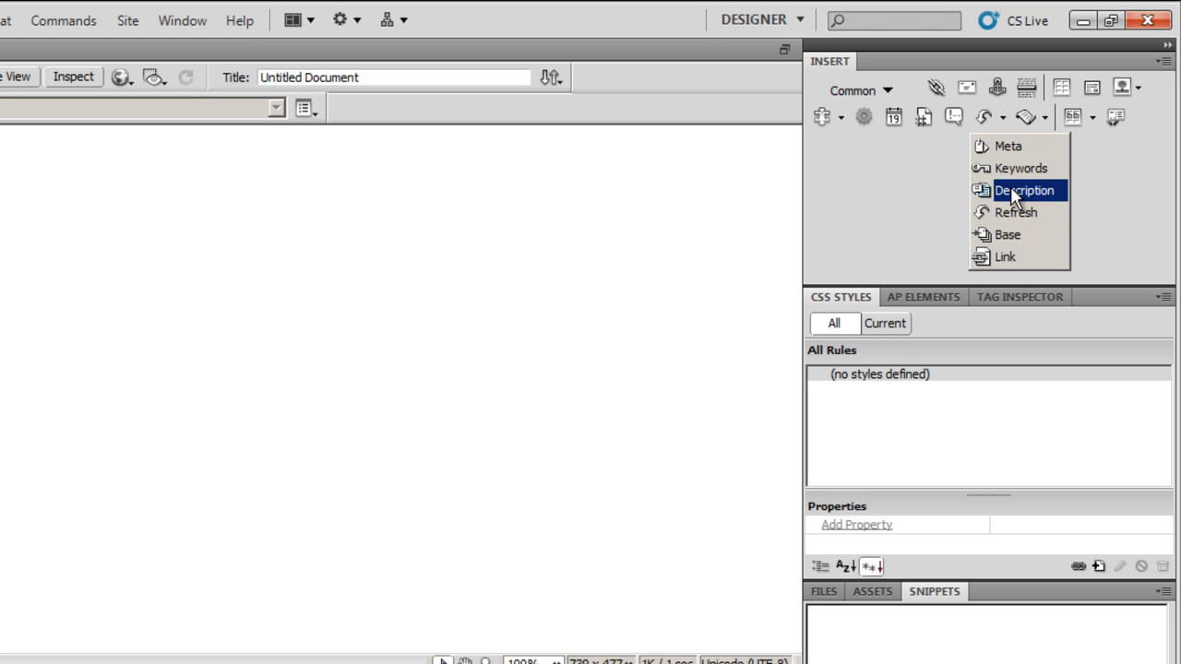
left_click(1016, 212)
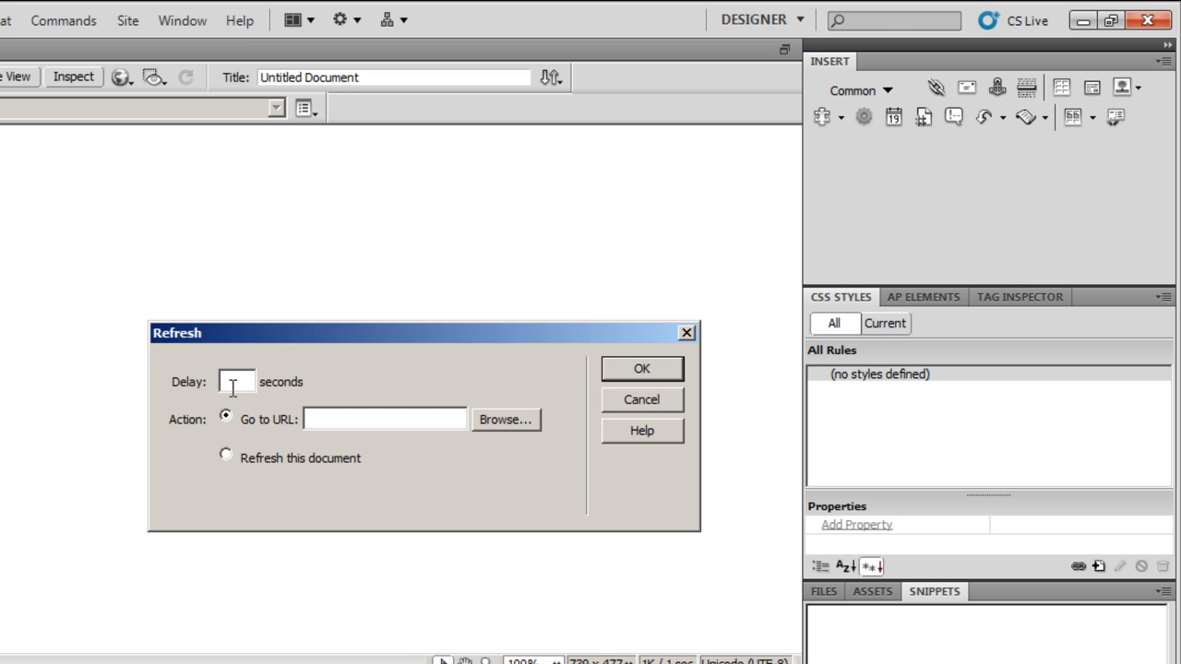
type("15")
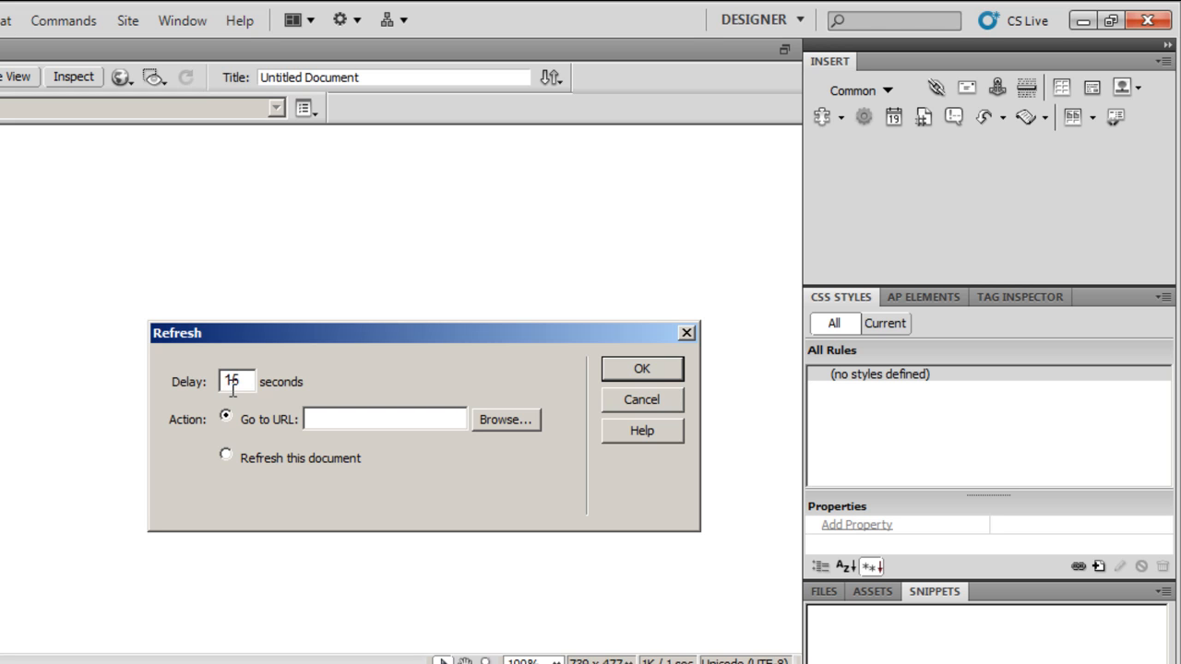
triple_click(235, 381)
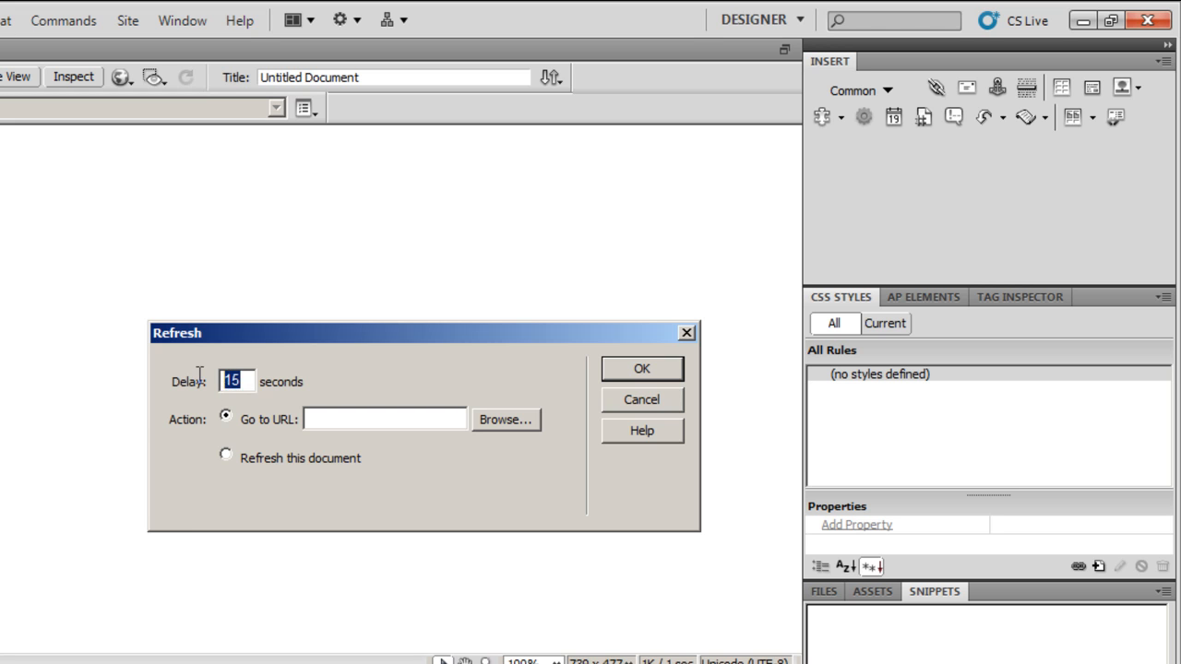
type("05")
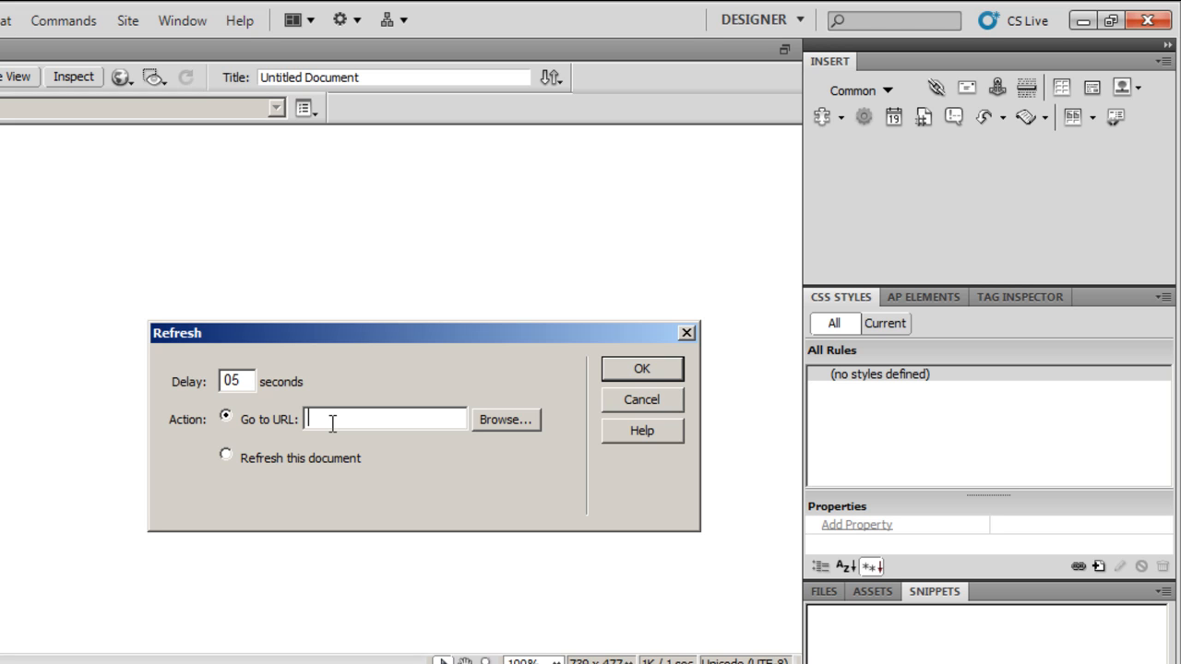
type("http://")
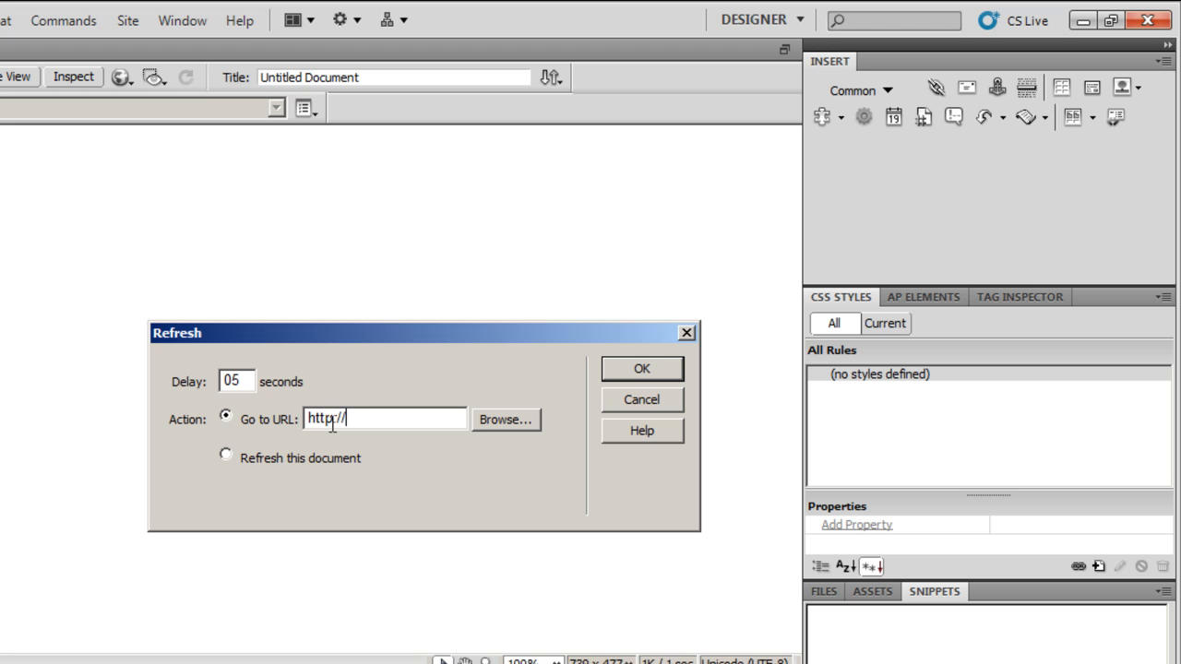
type("adobecs5.in")
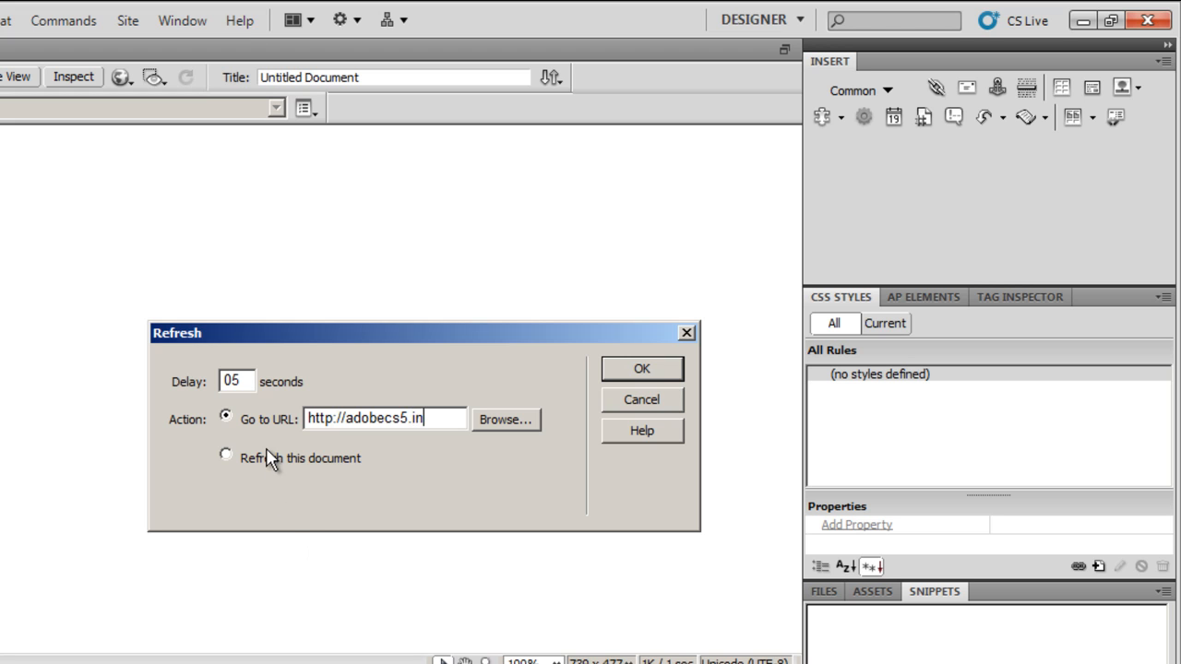
mouse_move(238, 460)
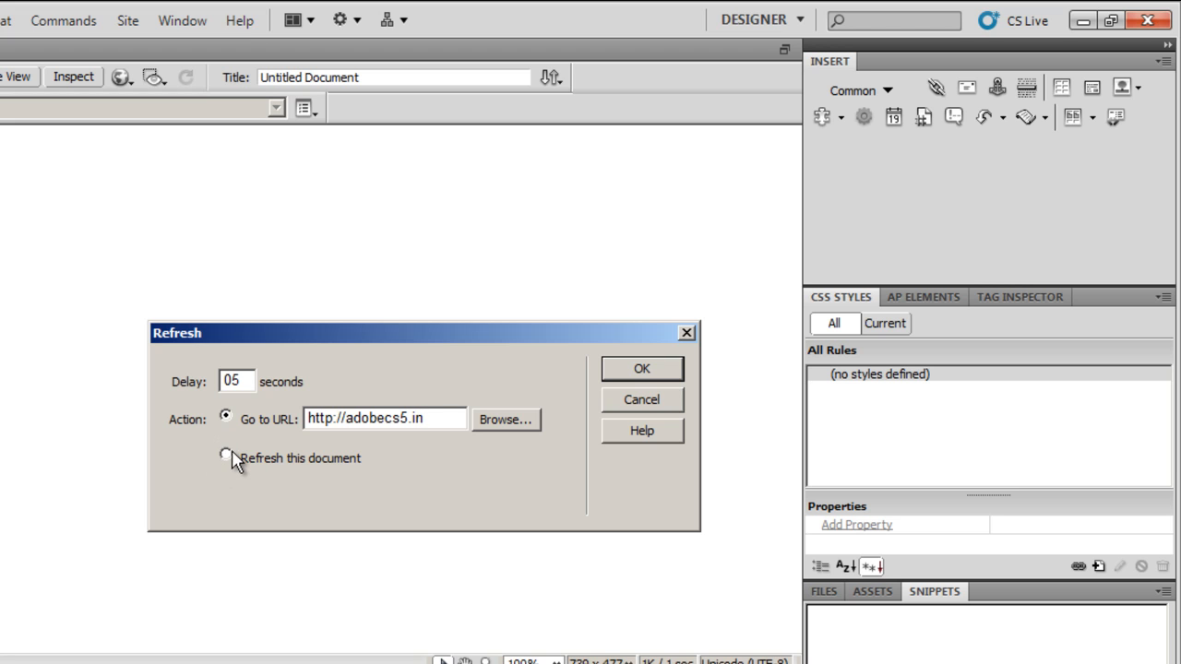
mouse_move(506, 425)
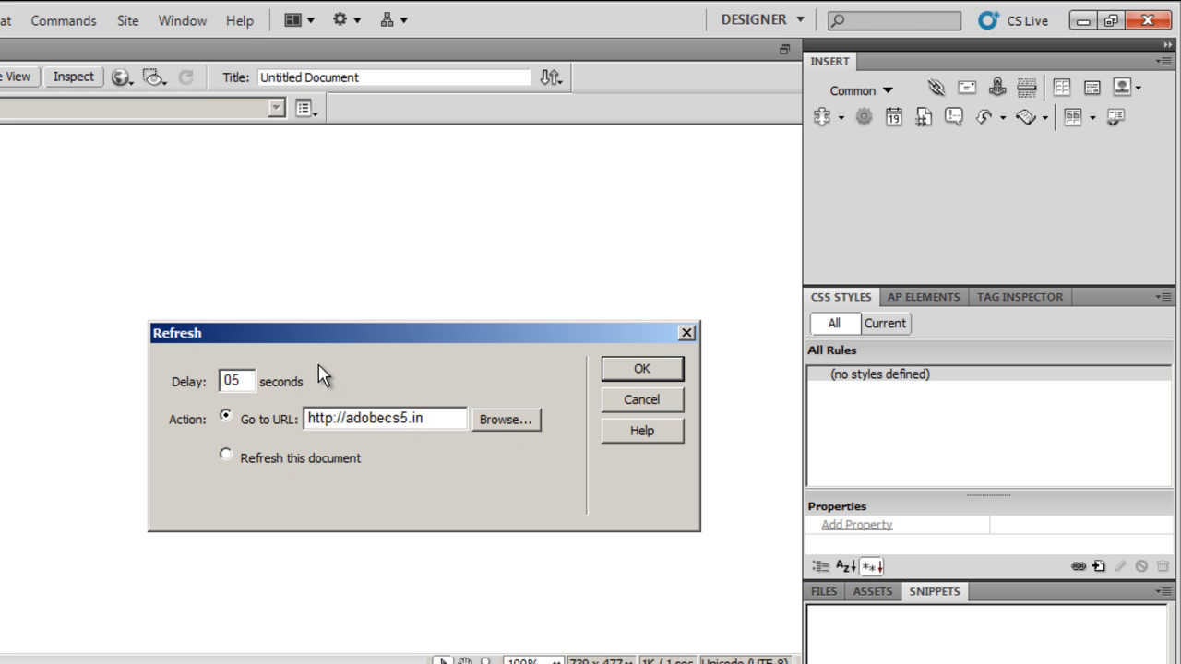
Step: Confirm the refresh settings and type 'THis will make the page refresh to adobecs5.' on the page
left_click(641, 368)
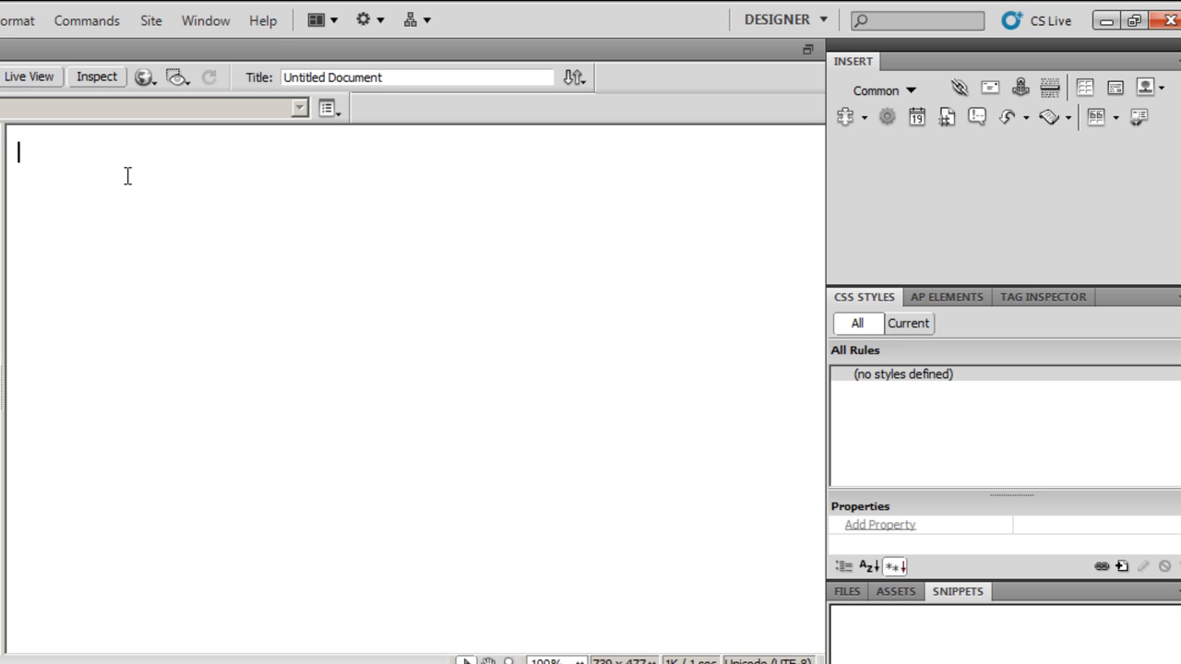
type("THis will amlkwe")
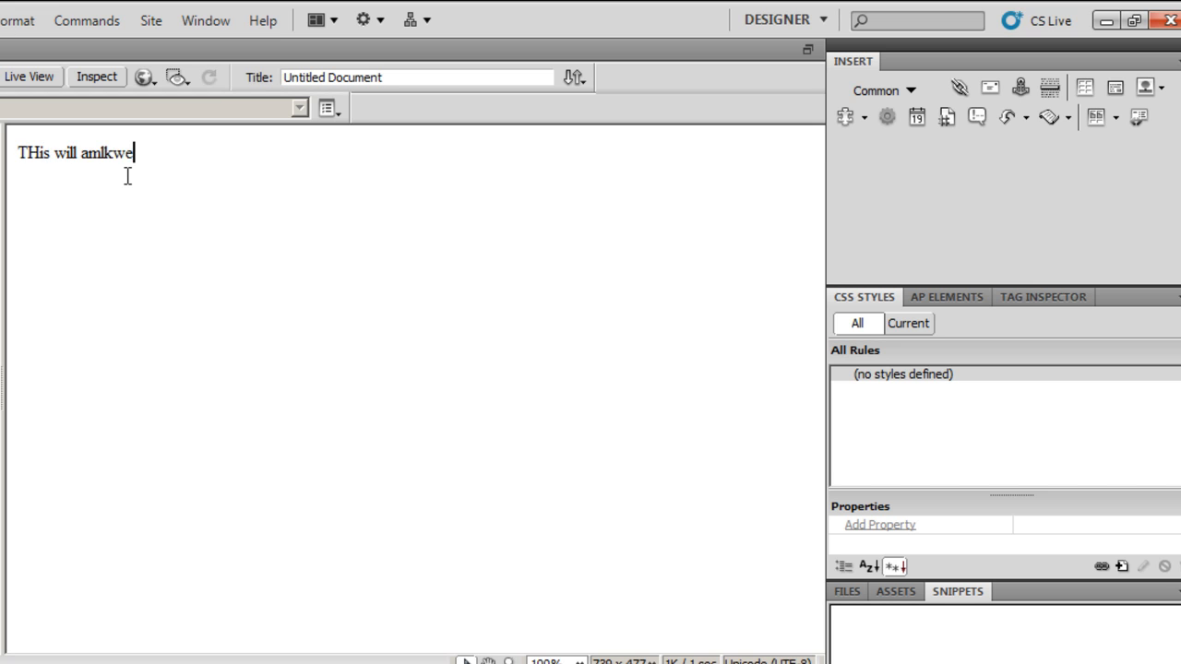
type("make")
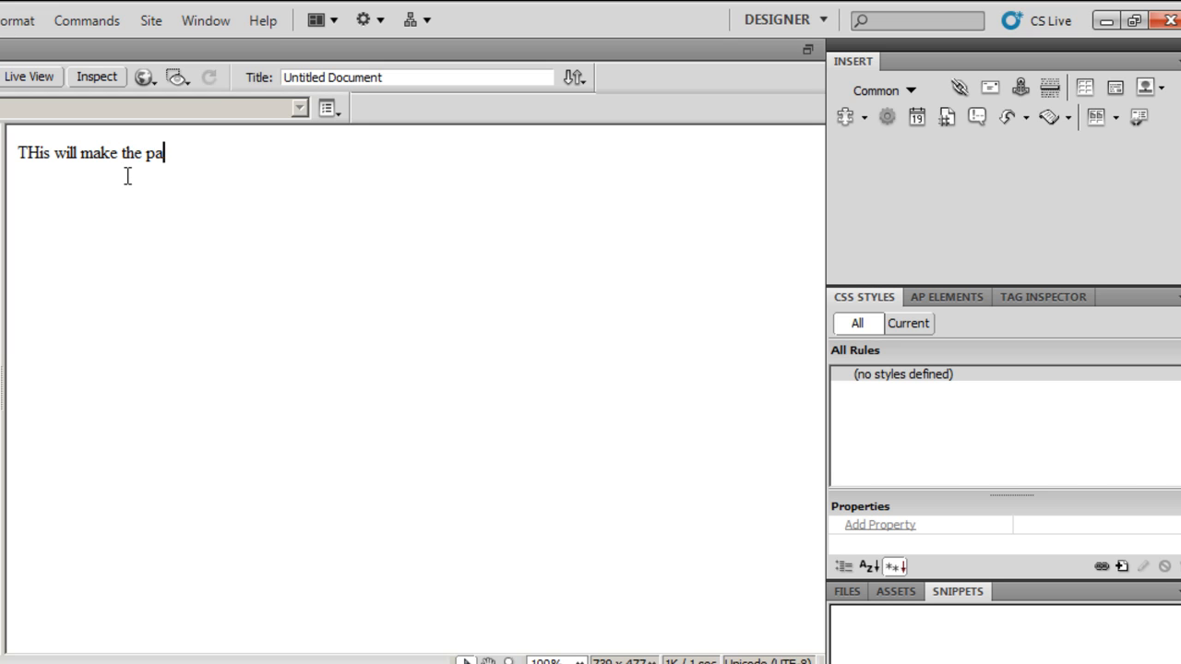
type("ge refres")
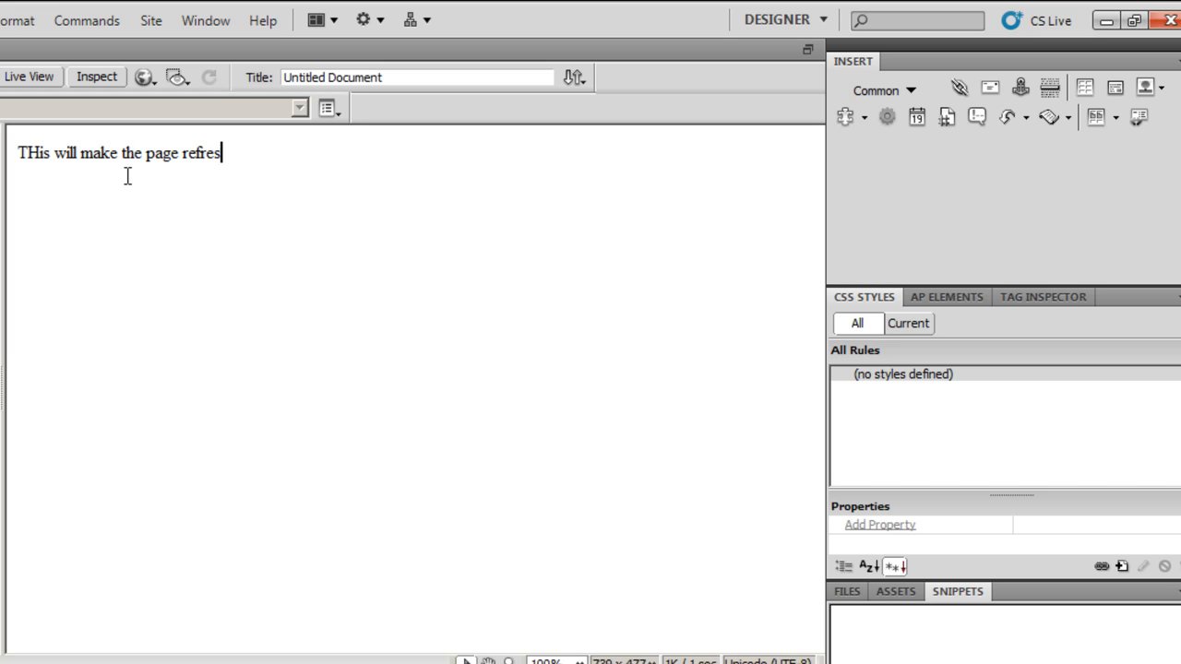
type("h to adobe")
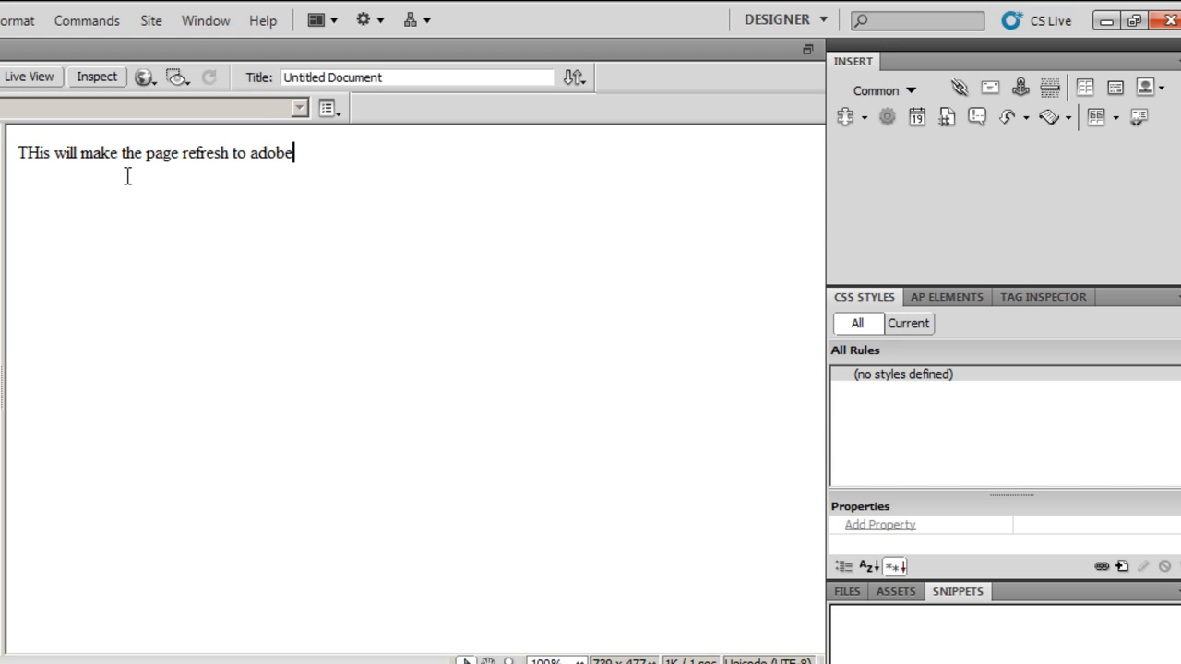
type("cs5.in")
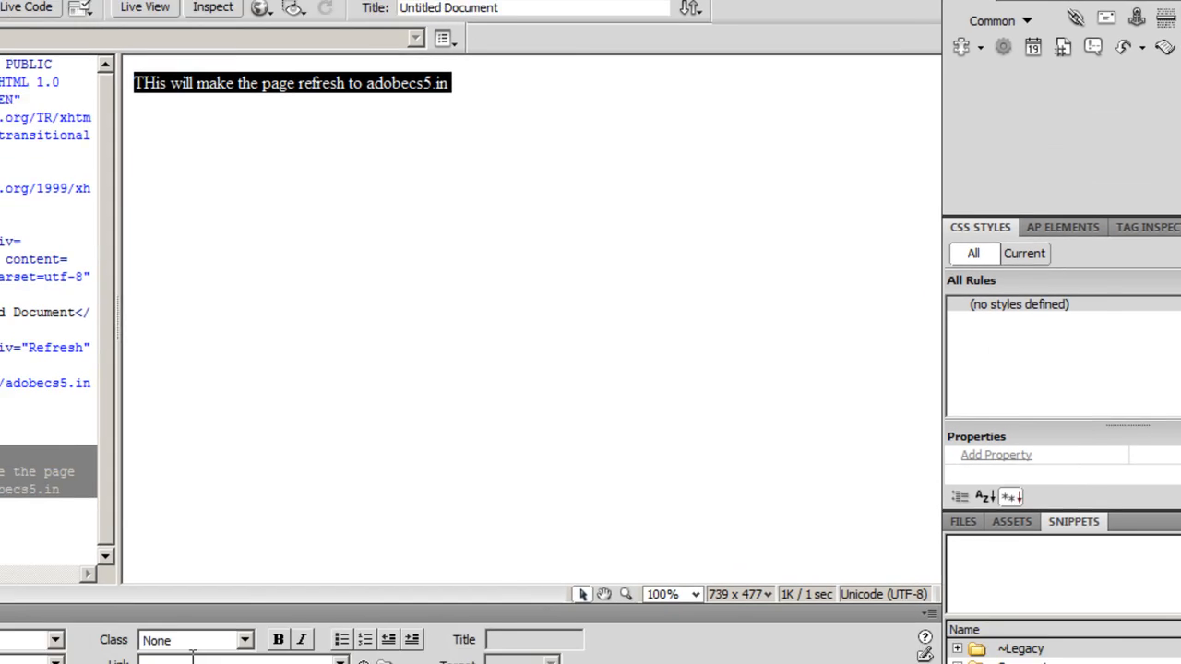
Step: Format the sentence as Heading 1 and add 'after 5 seconds'
left_click(203, 524)
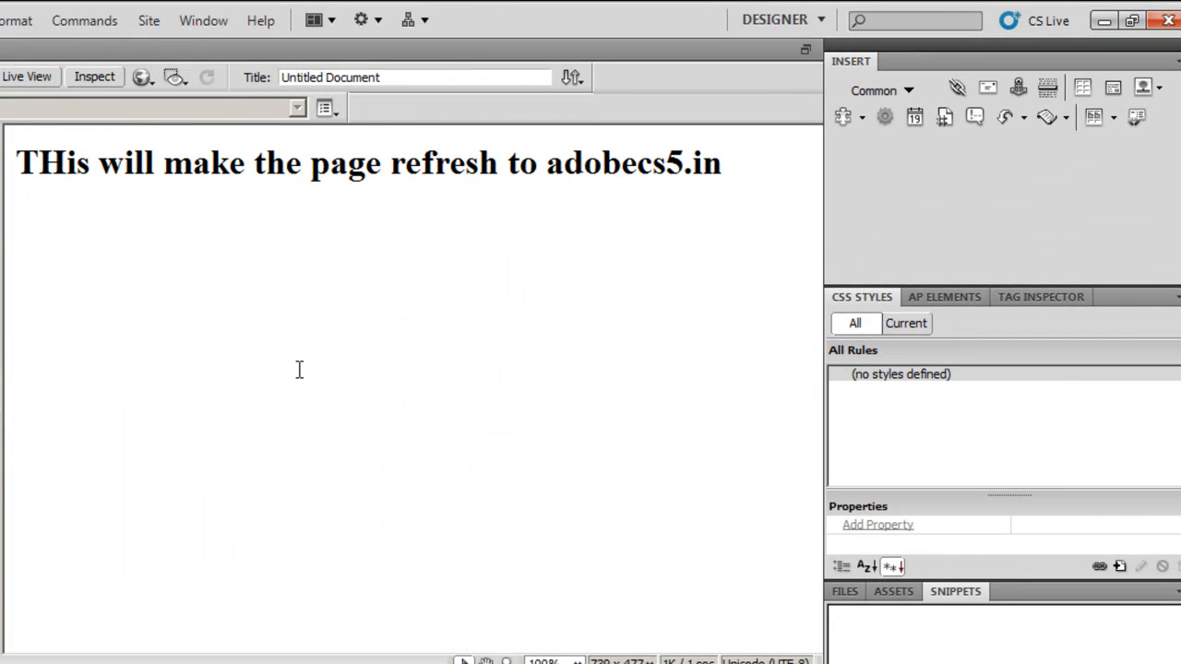
mouse_move(644, 199)
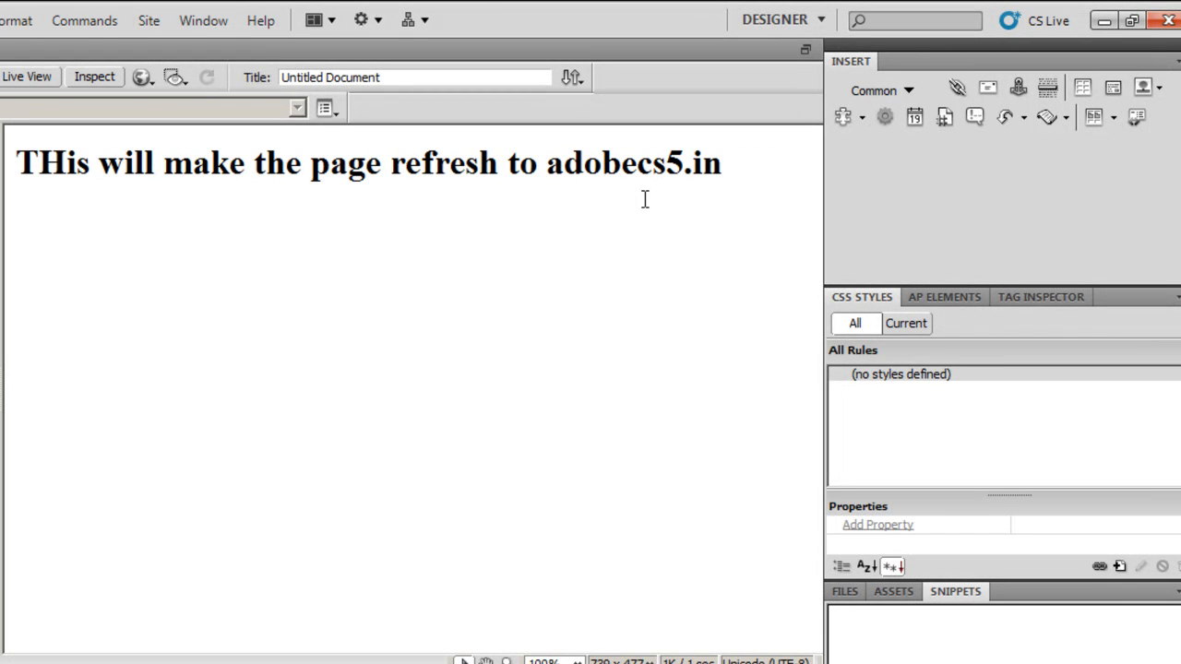
type("after")
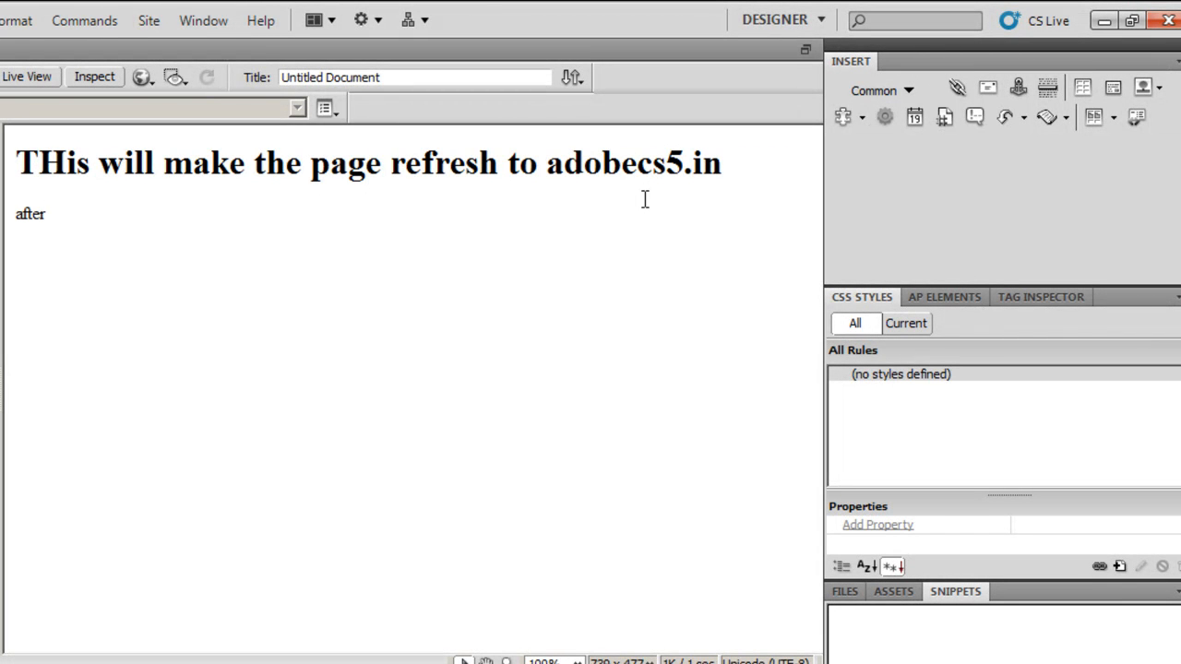
type("5 seconds")
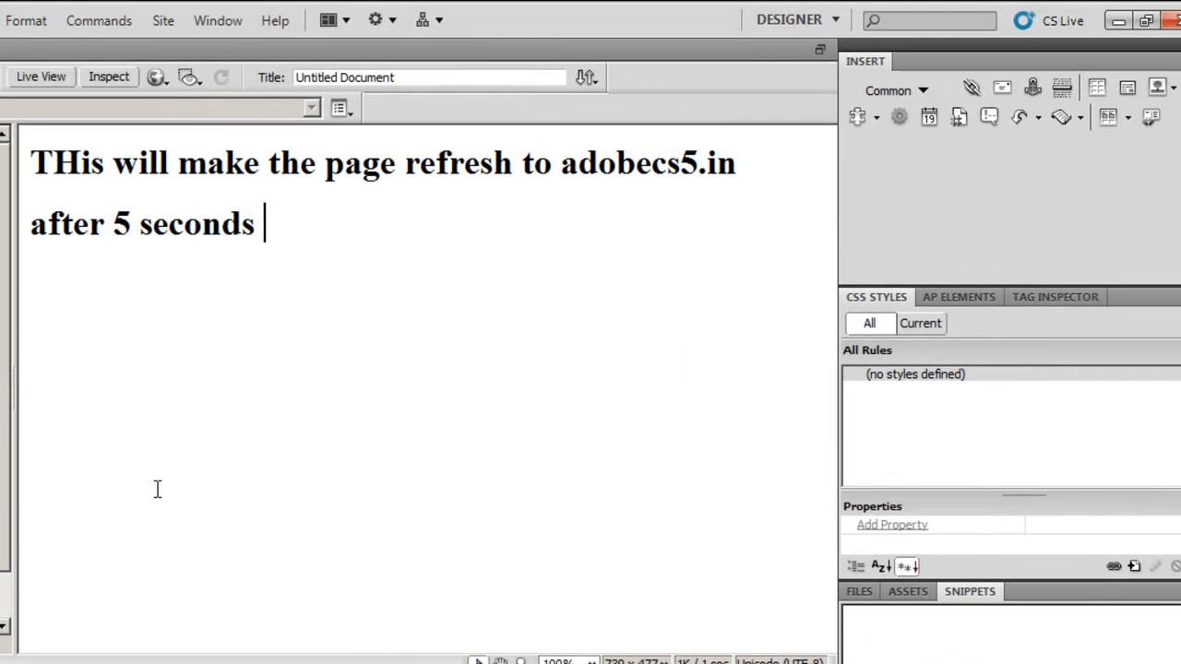
mouse_move(242, 296)
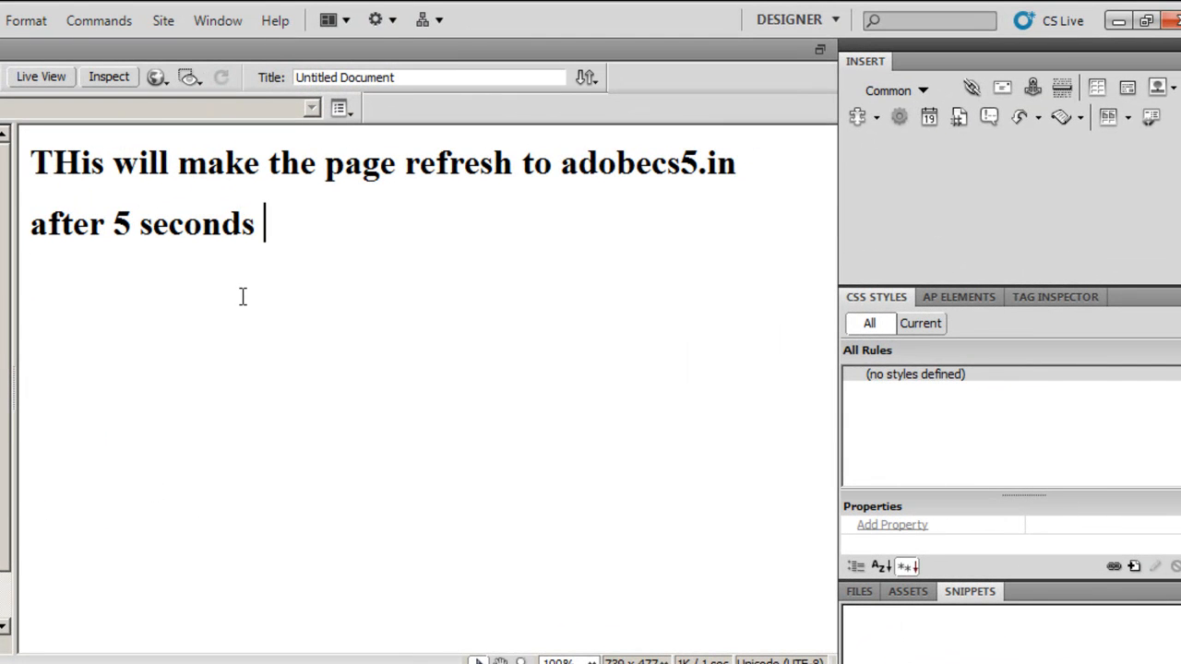
left_click(105, 77)
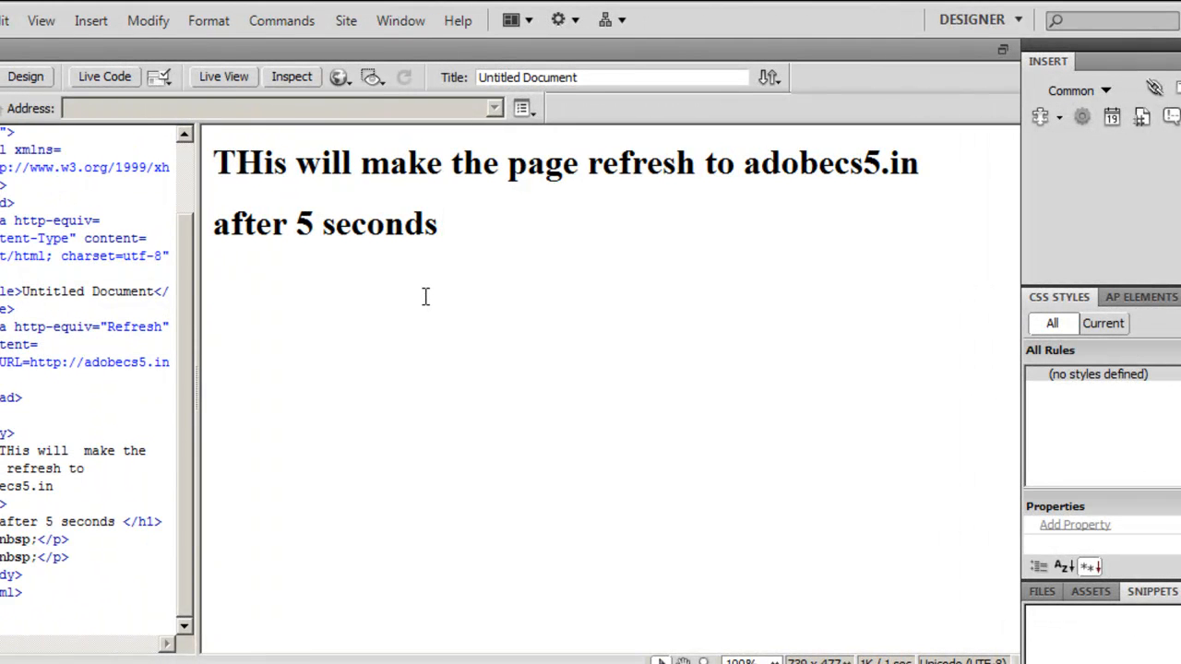
mouse_move(489, 347)
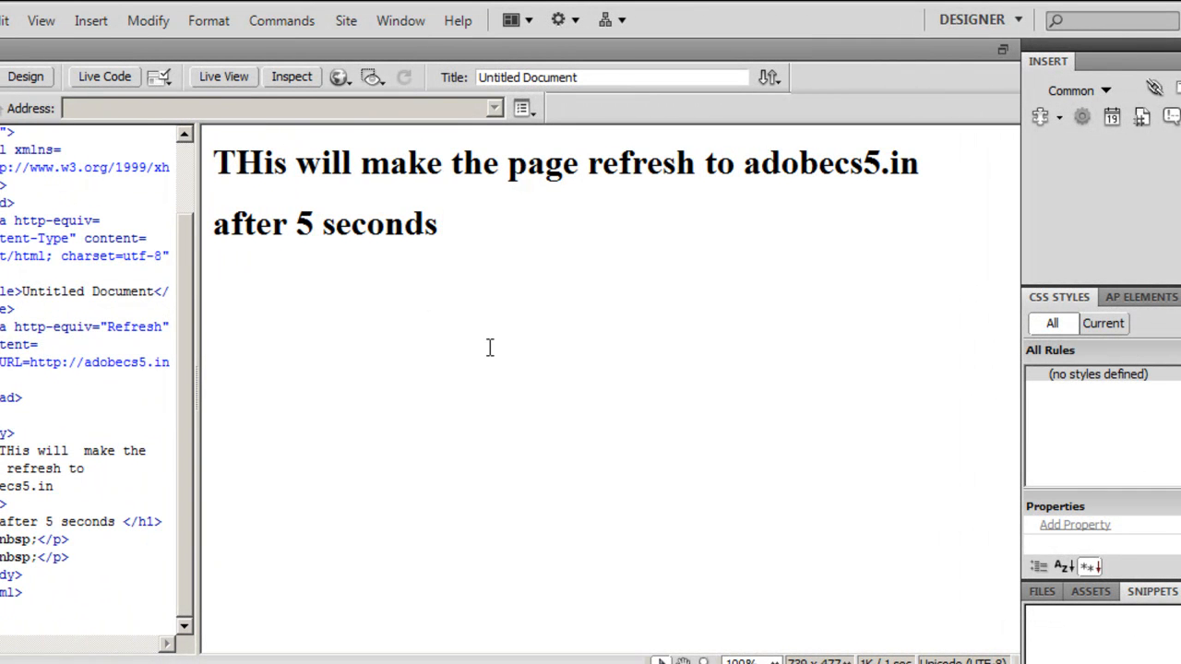
left_click(90, 20)
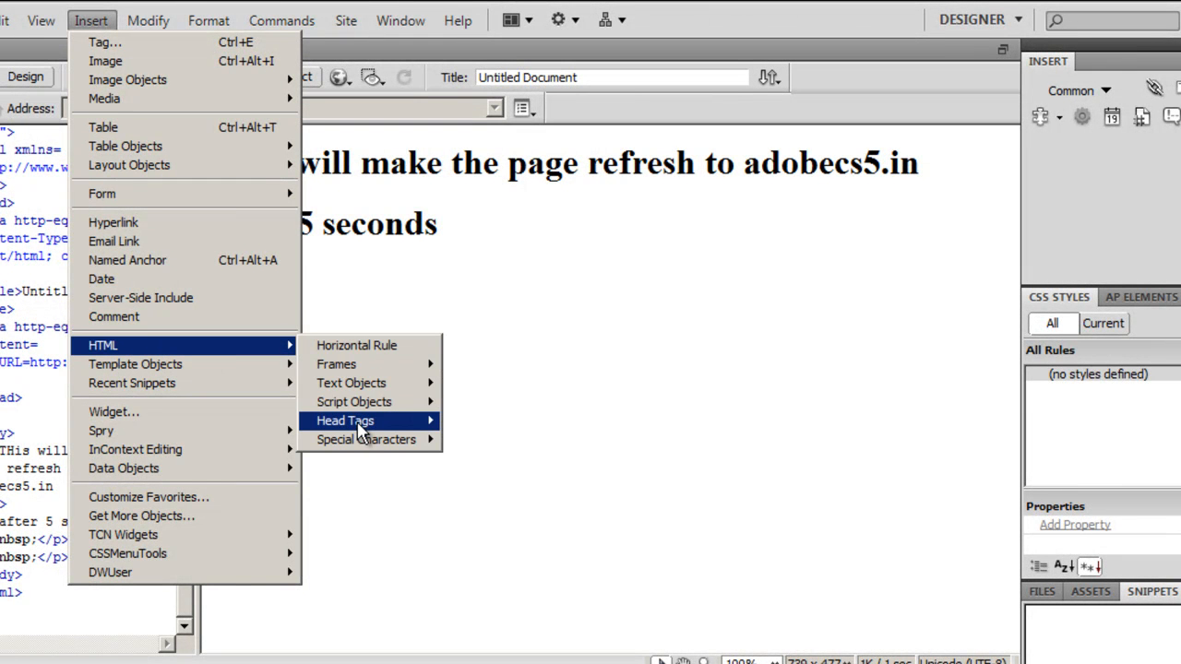
mouse_move(345, 419)
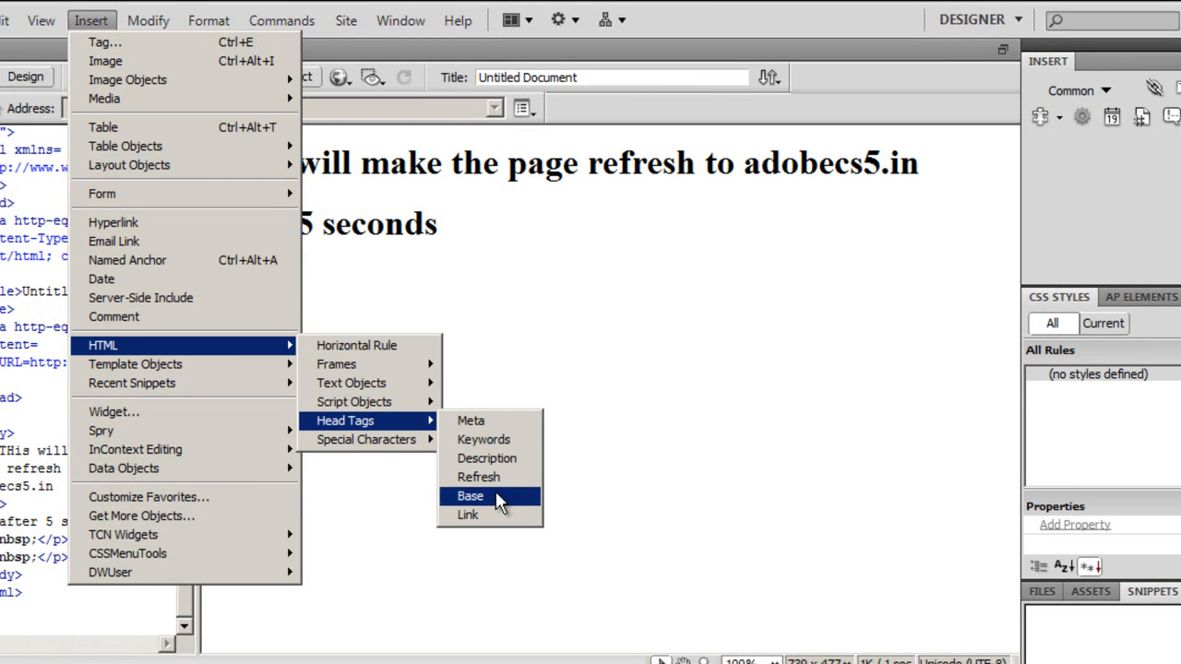
left_click(479, 477)
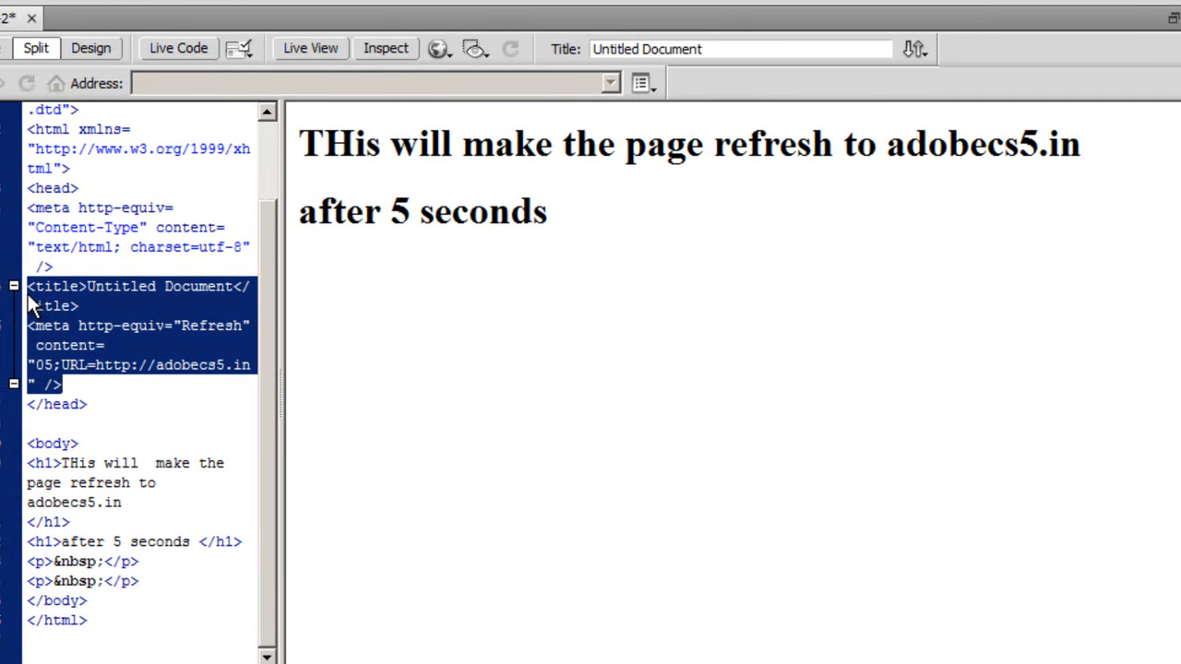
mouse_move(116, 358)
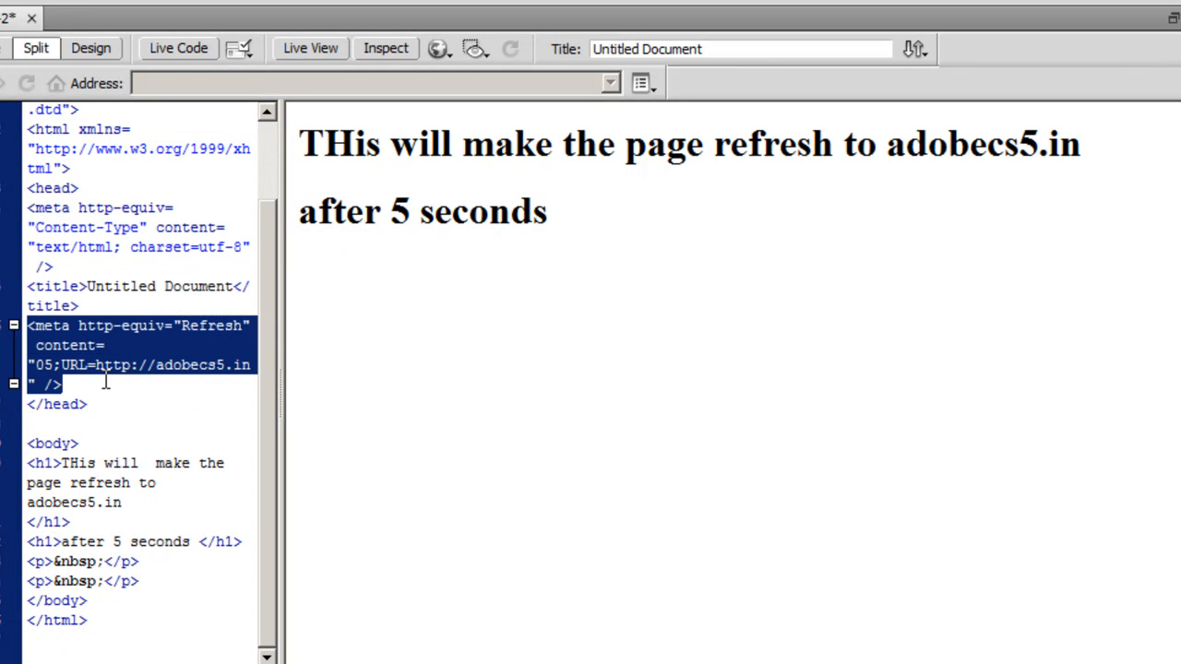
mouse_move(181, 367)
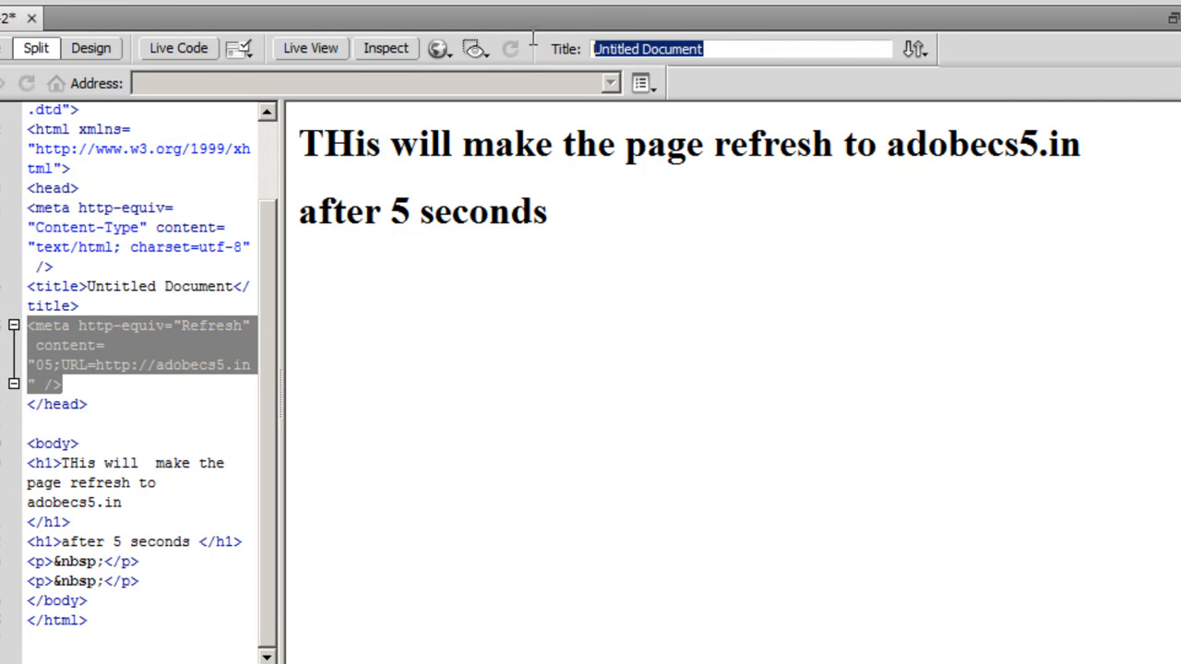
Step: Title the page 'refresh', then save and preview it in Firefox
type("ref")
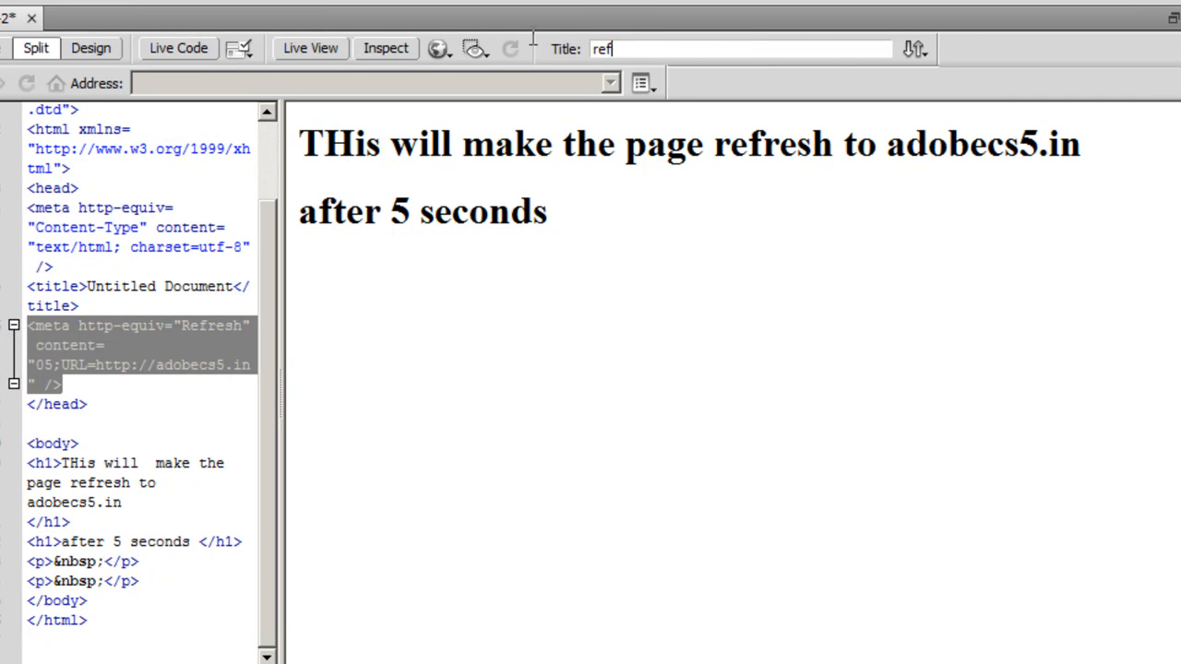
type("resh")
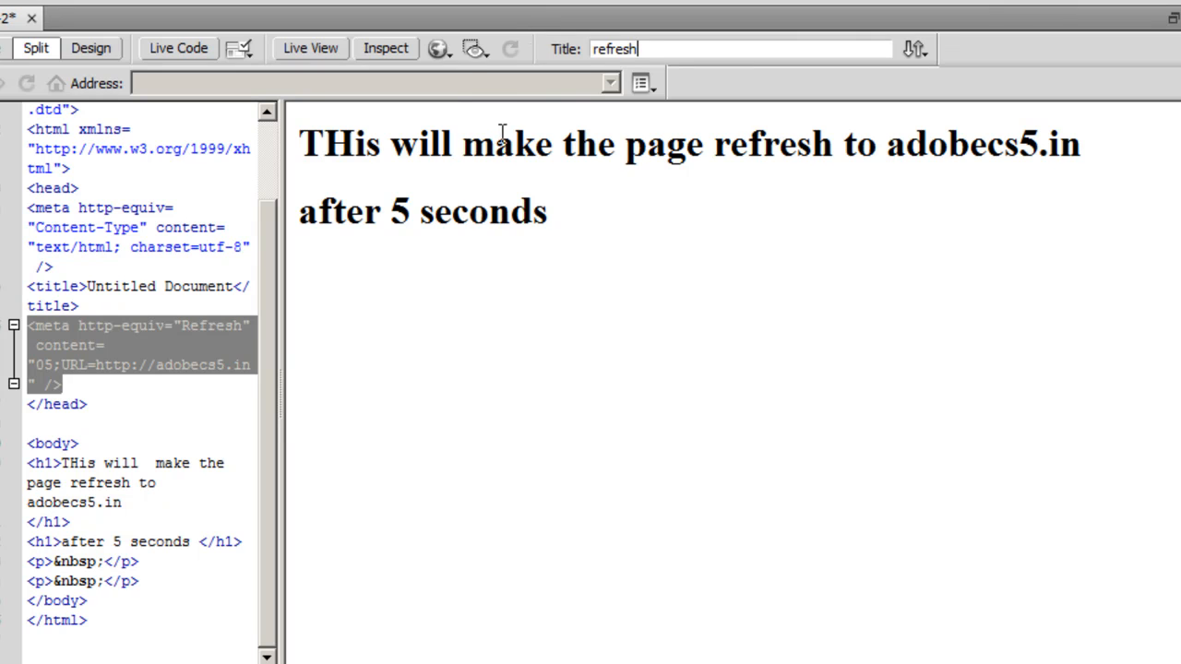
left_click(438, 48)
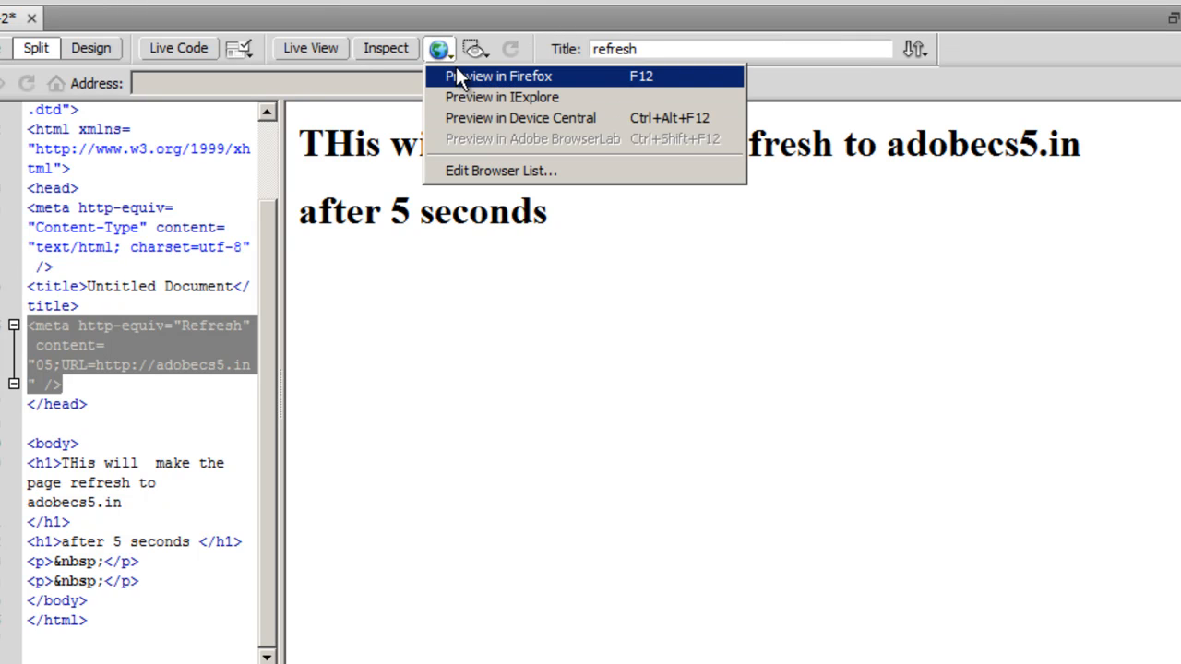
left_click(497, 76)
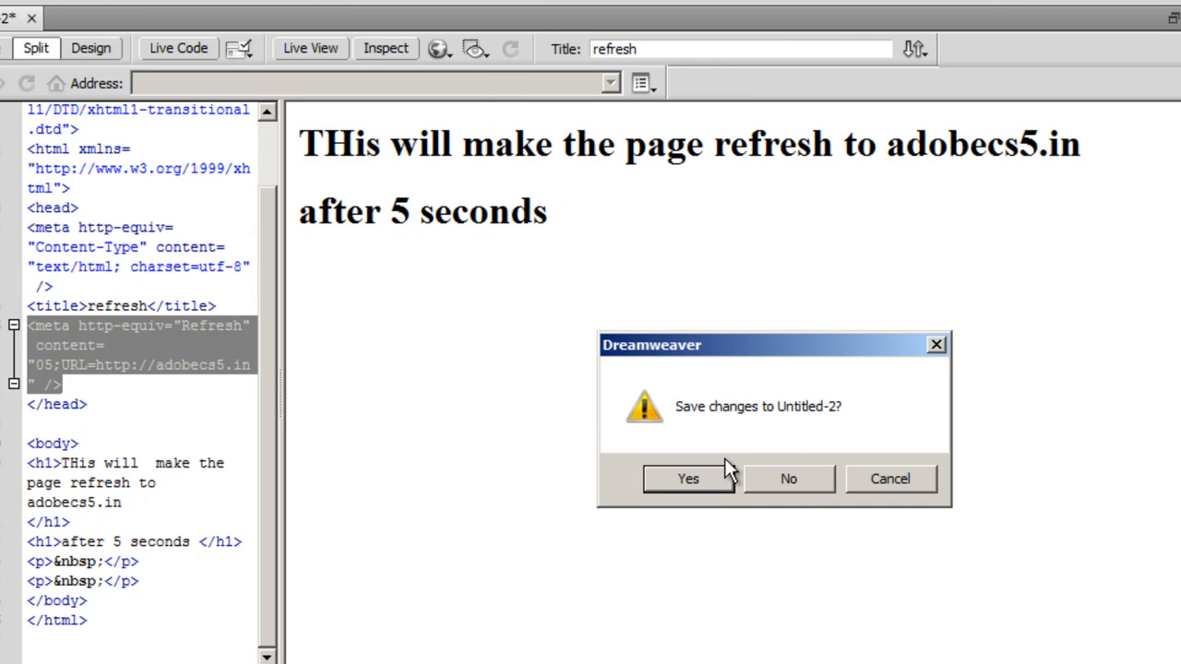
left_click(688, 478)
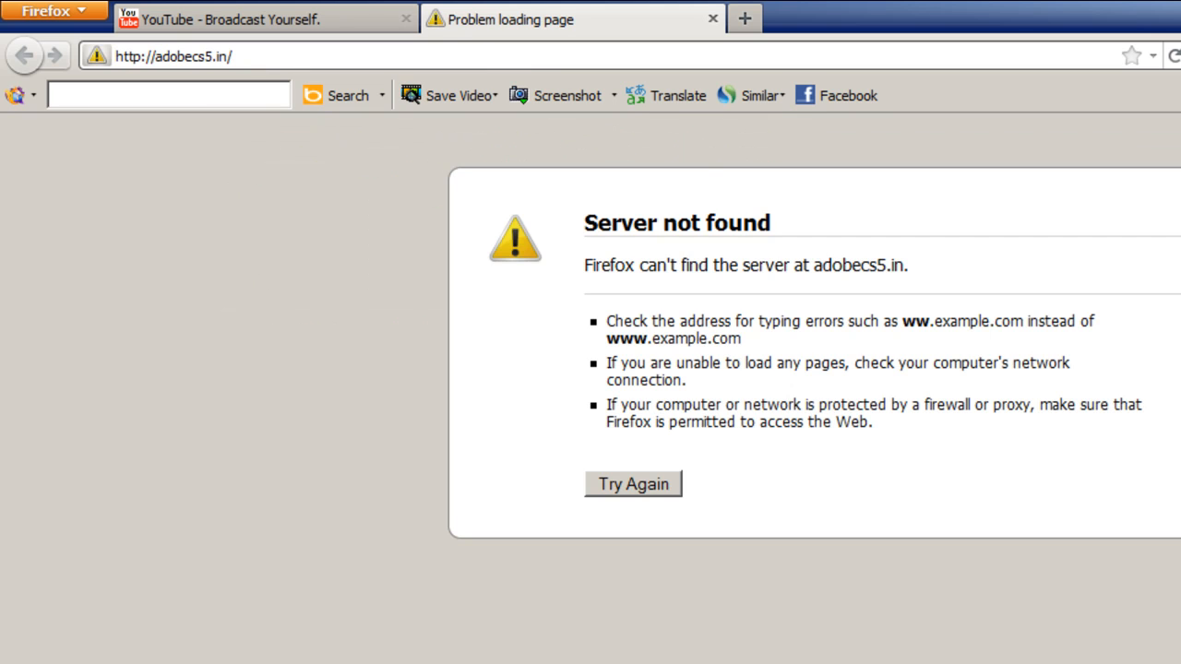
mouse_move(720, 275)
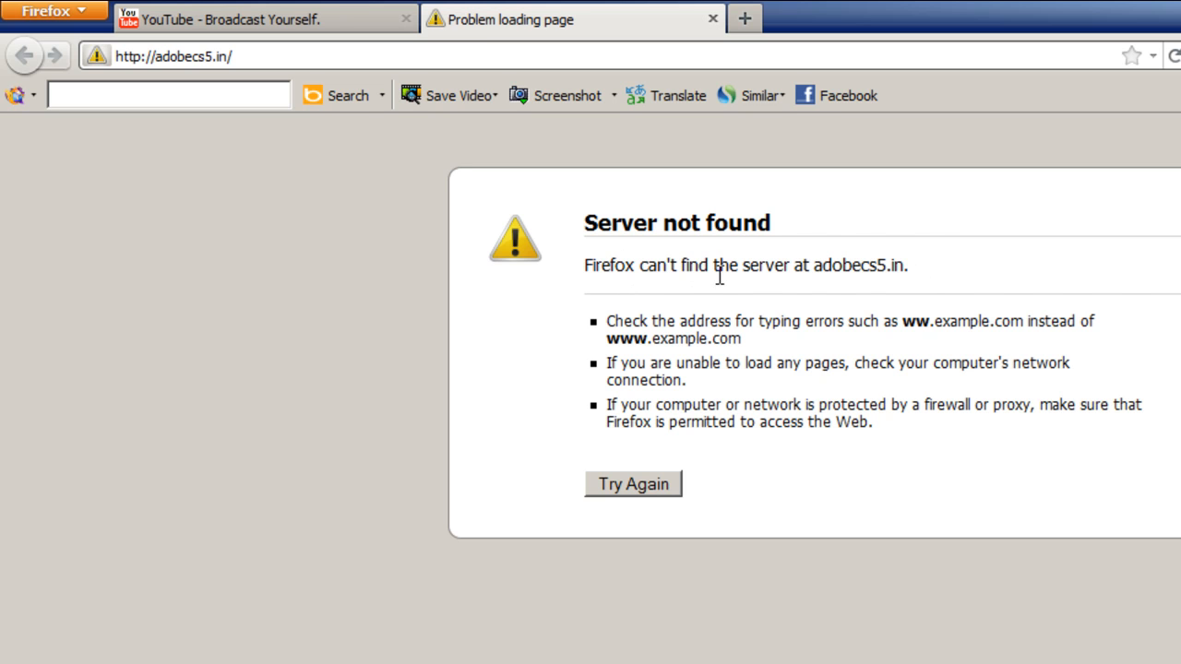